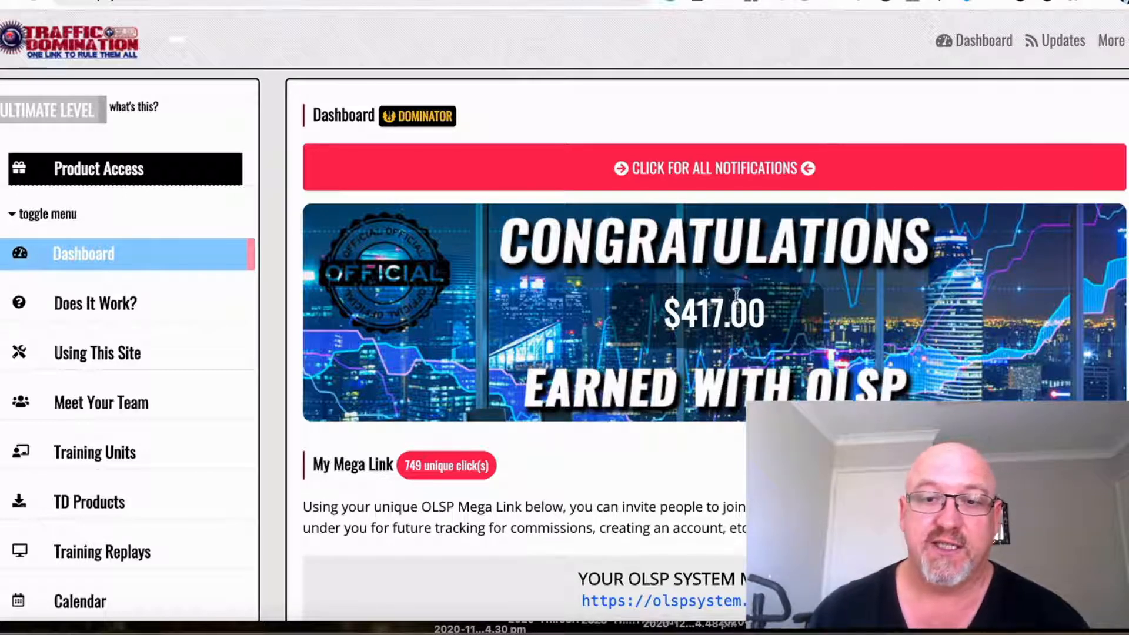
- Open Meet Your Team to view the mentor's contact details and the team total of 512
scroll(down, 3)
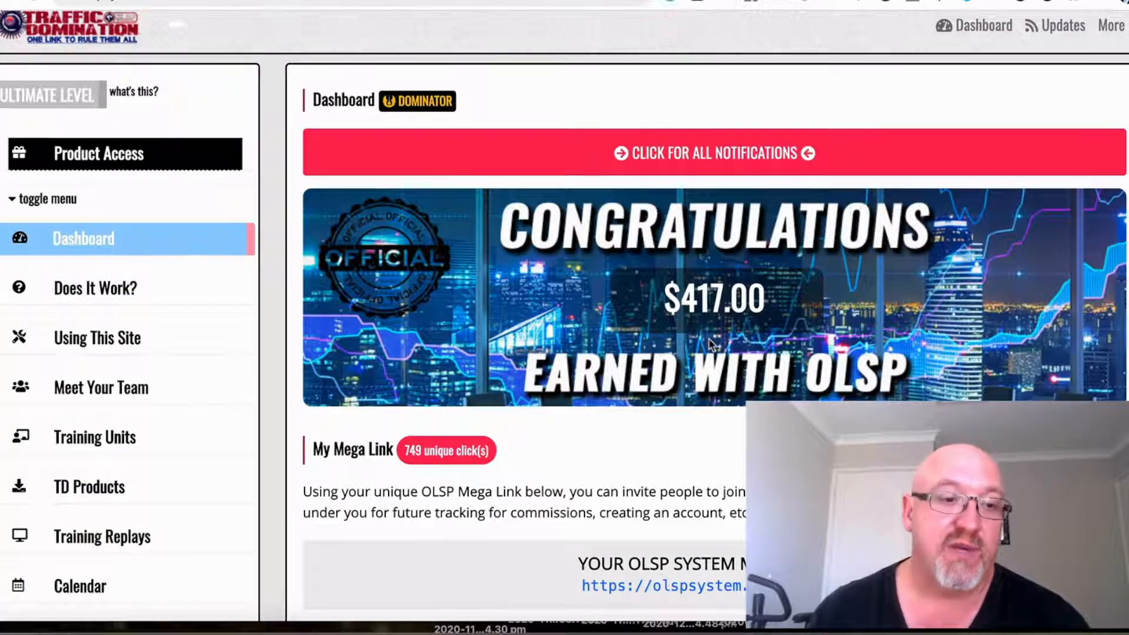
scroll(down, 3)
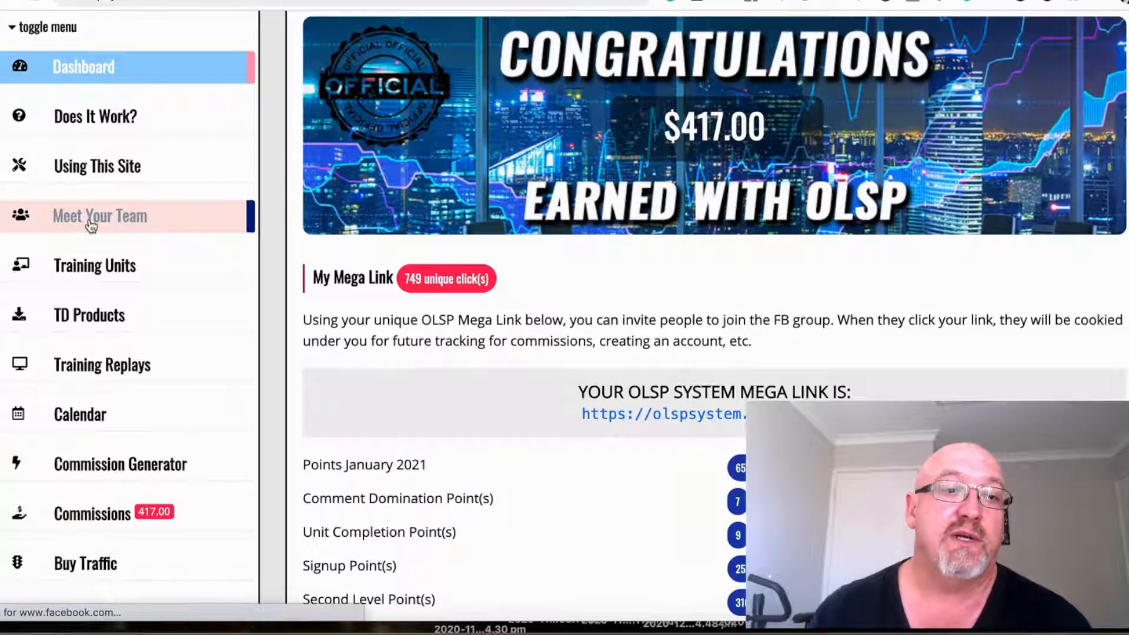
click(100, 216)
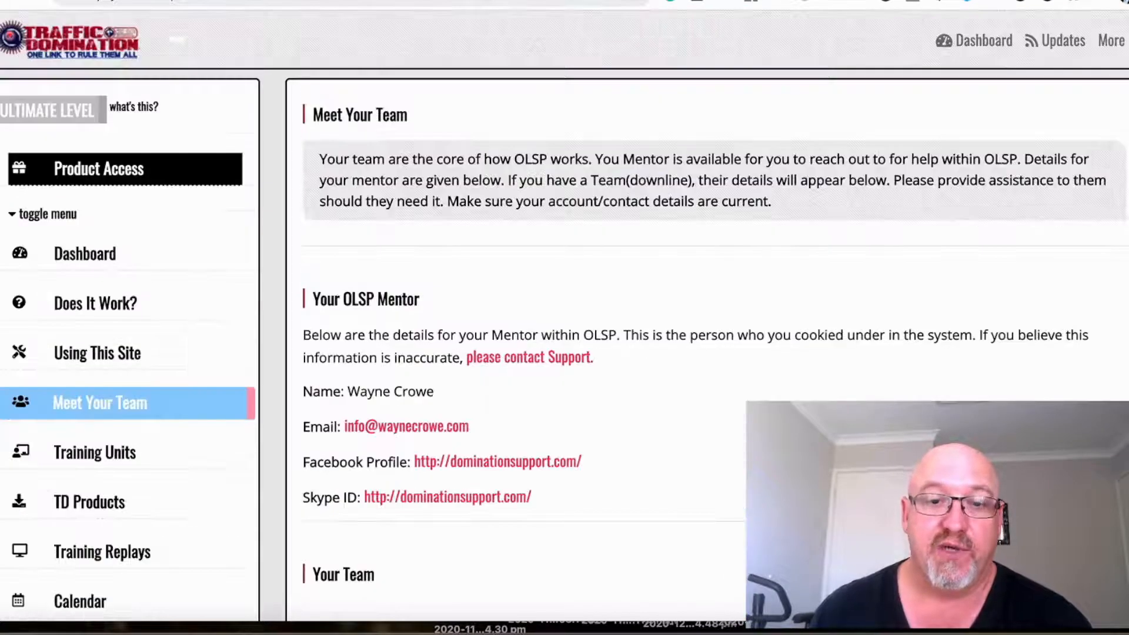
scroll(down, 3)
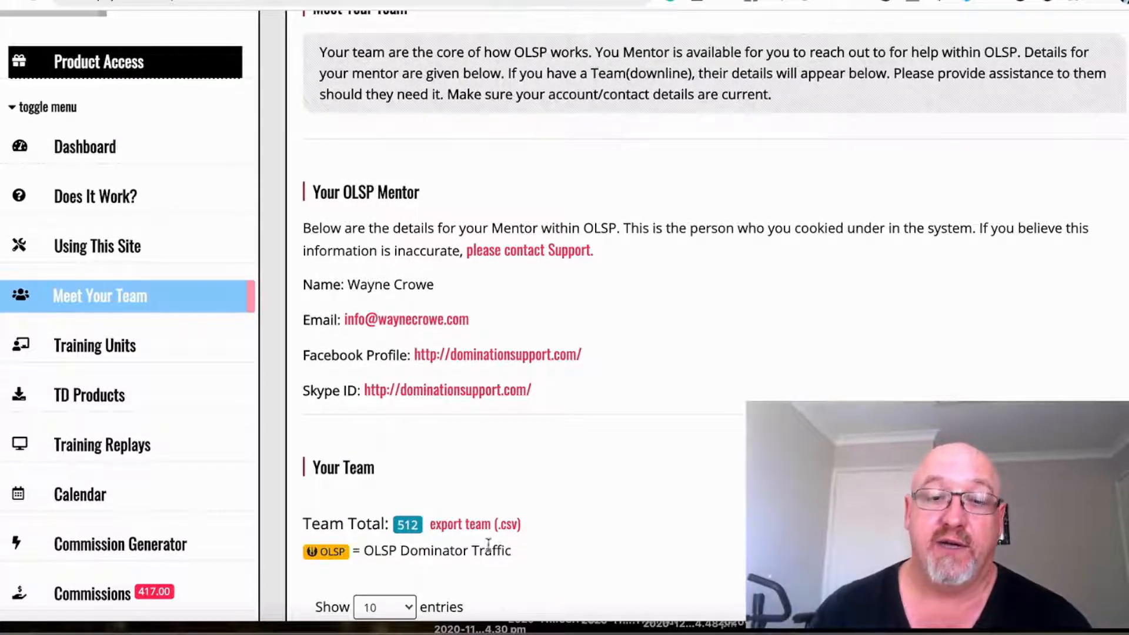
mouse_move(641, 514)
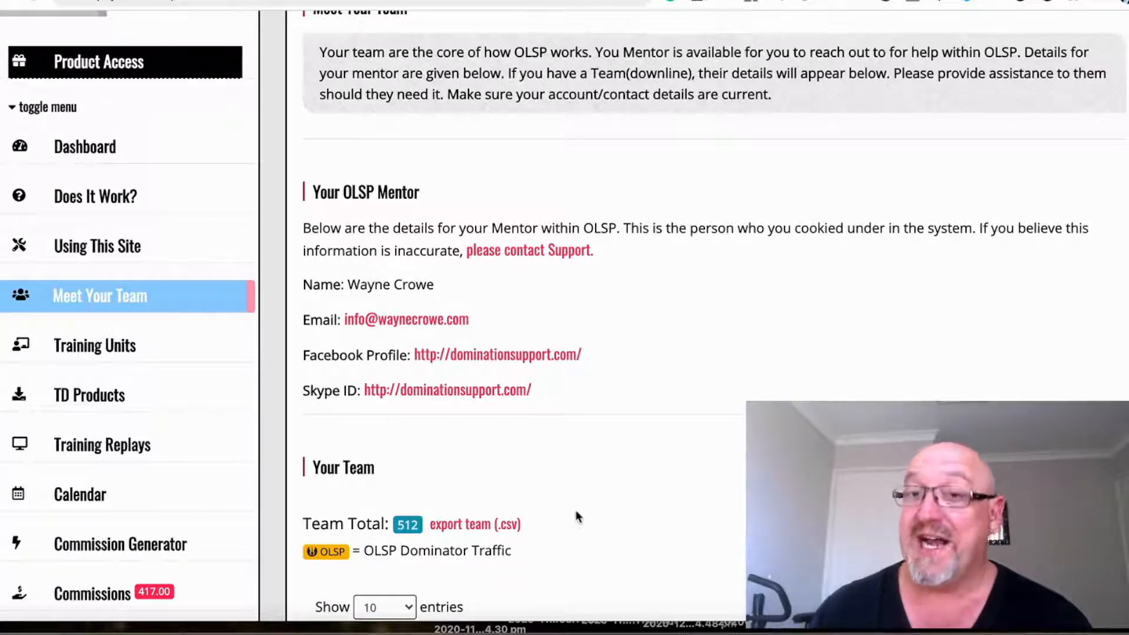
mouse_move(623, 515)
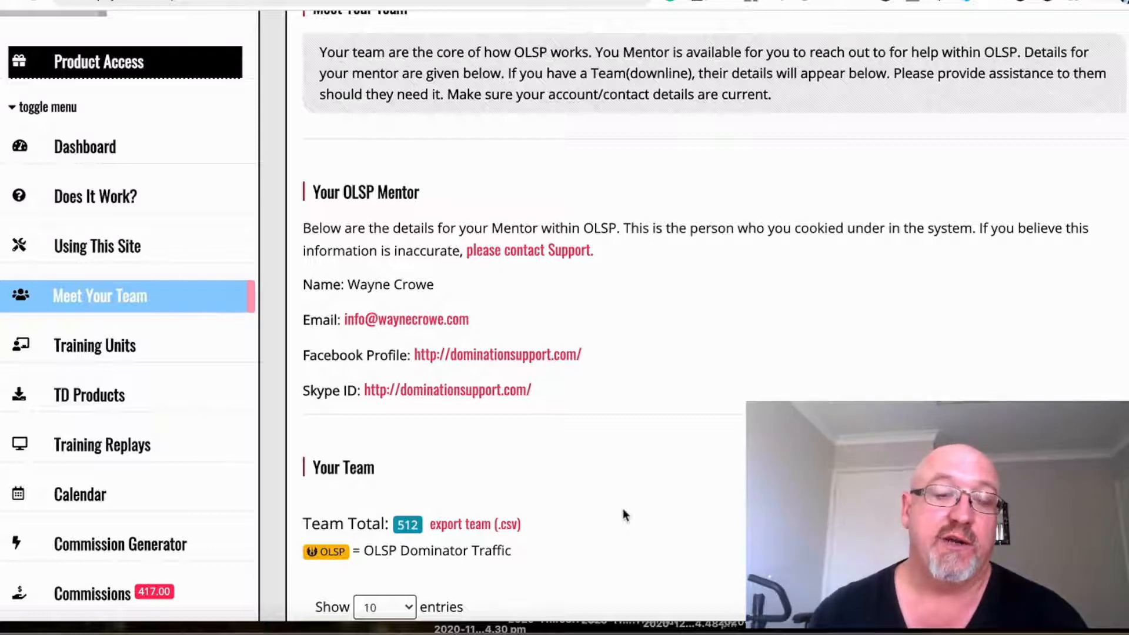
mouse_move(632, 512)
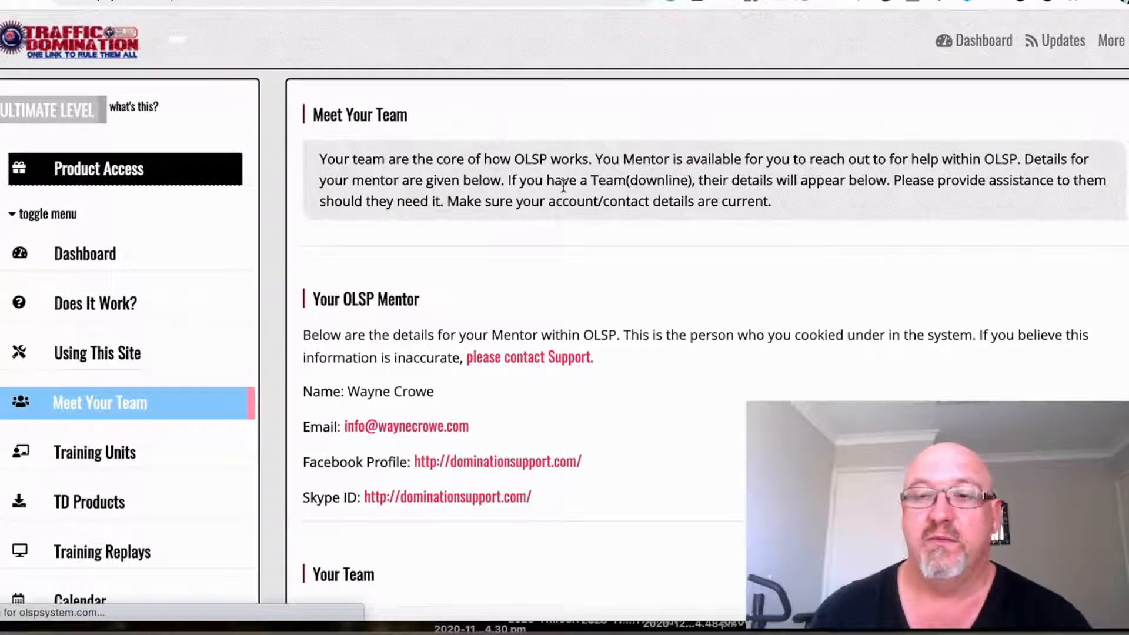
- Return to the Dashboard and scroll through the sidebar toward the Leaderboard page
click(85, 252)
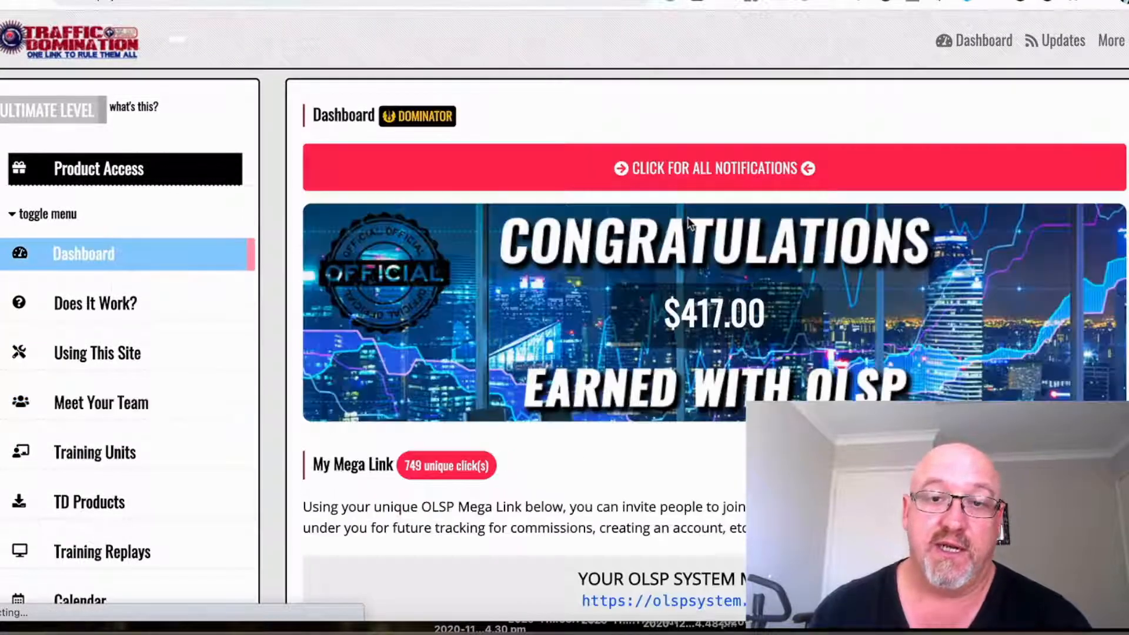
scroll(down, 3)
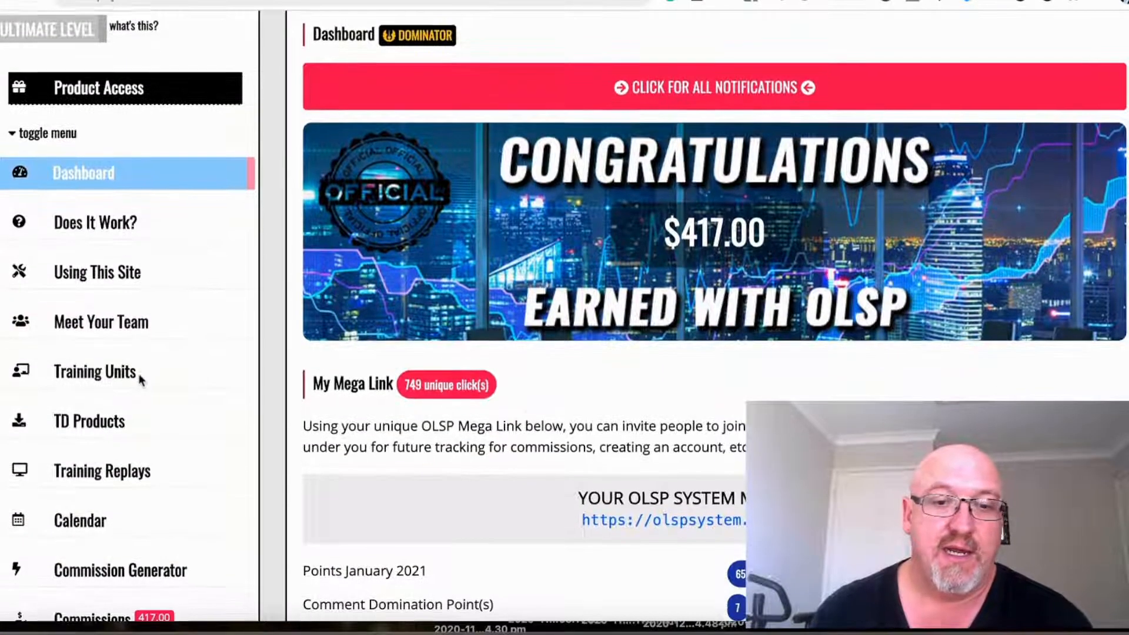
scroll(down, 3)
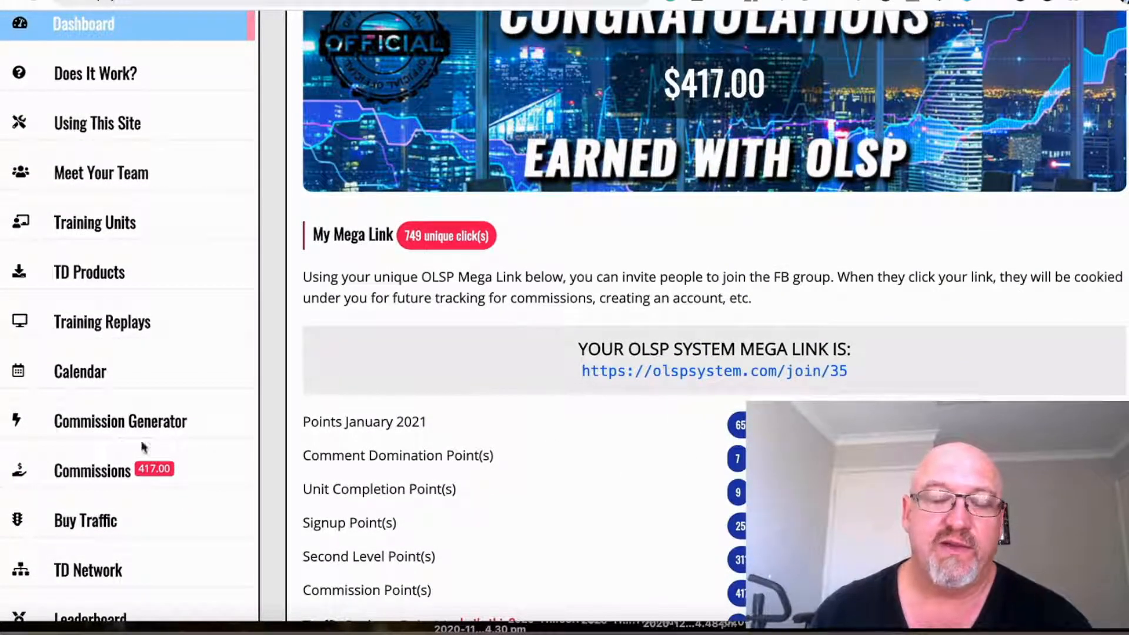
scroll(down, 3)
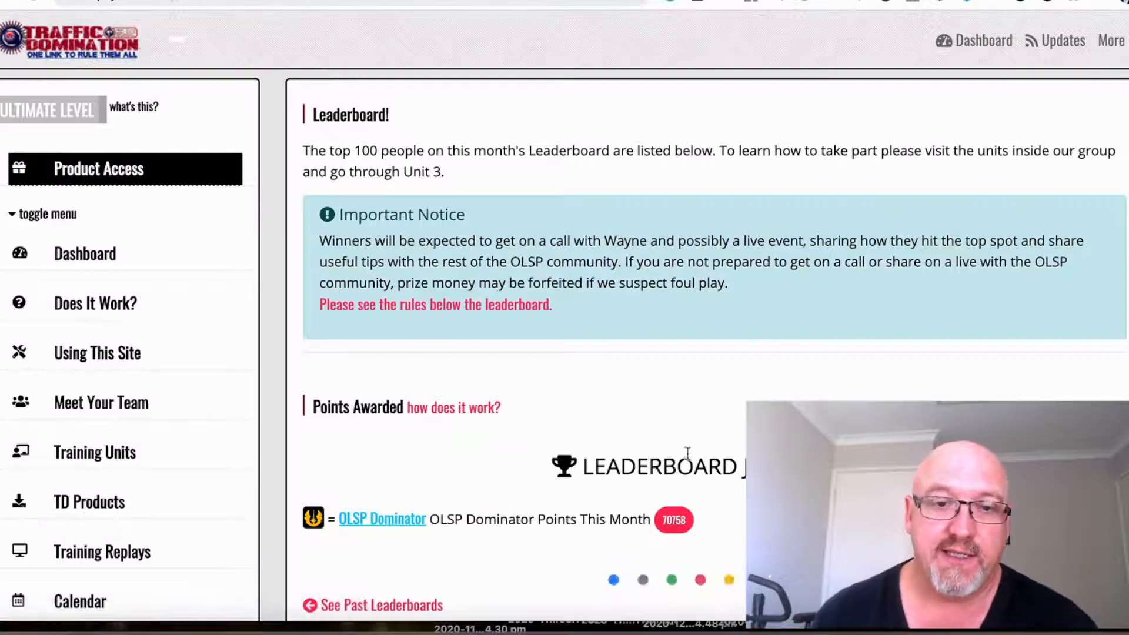
scroll(down, 3)
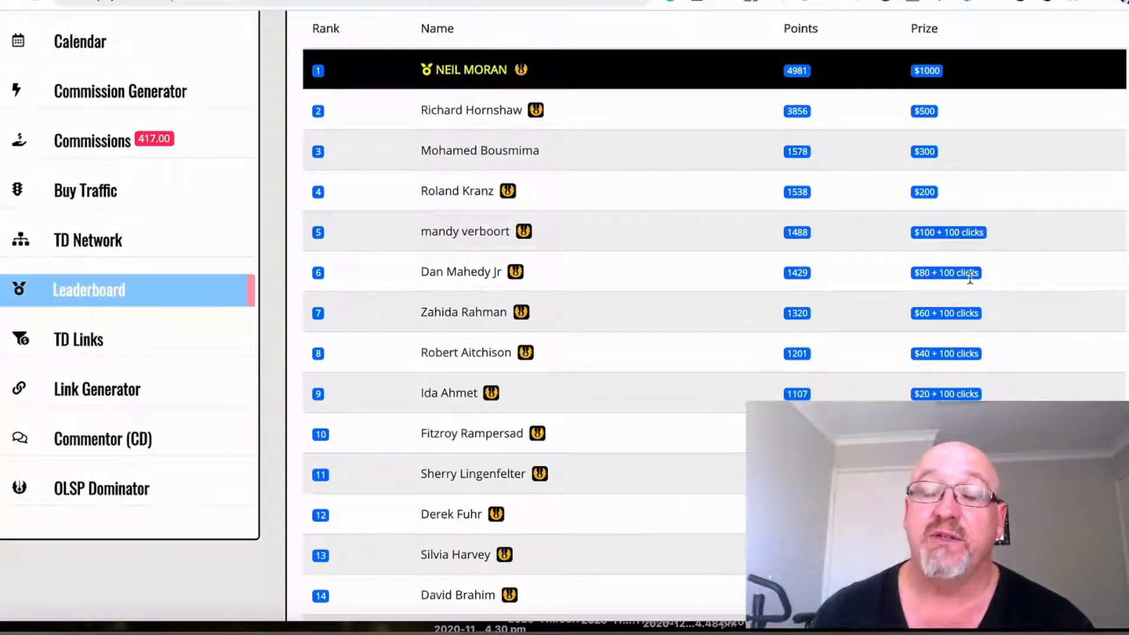
mouse_move(495, 171)
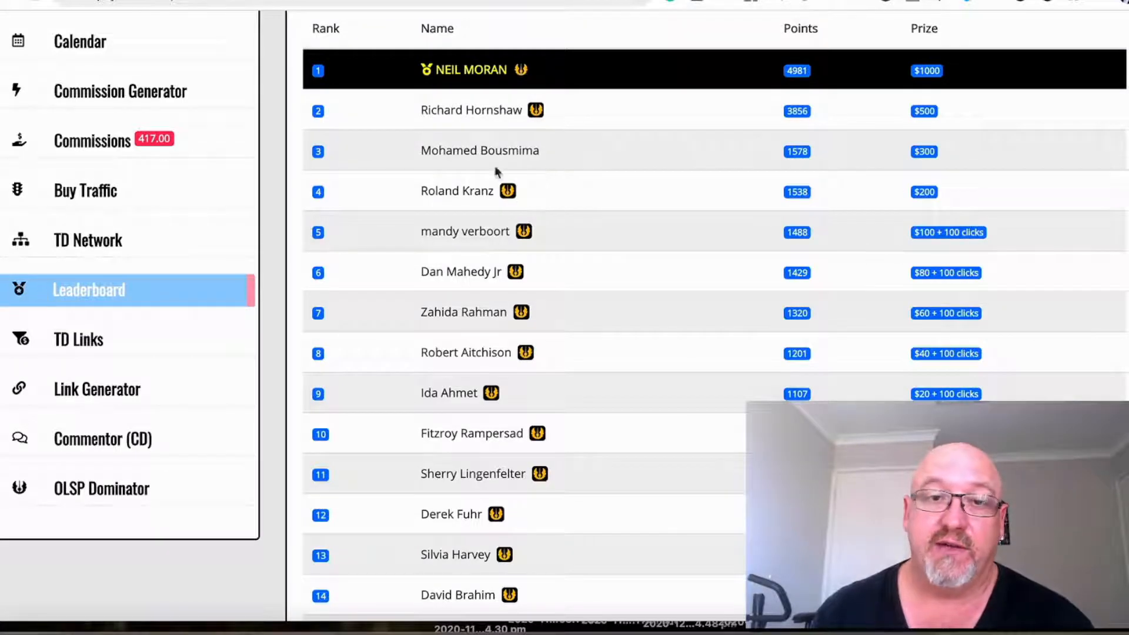
mouse_move(712, 346)
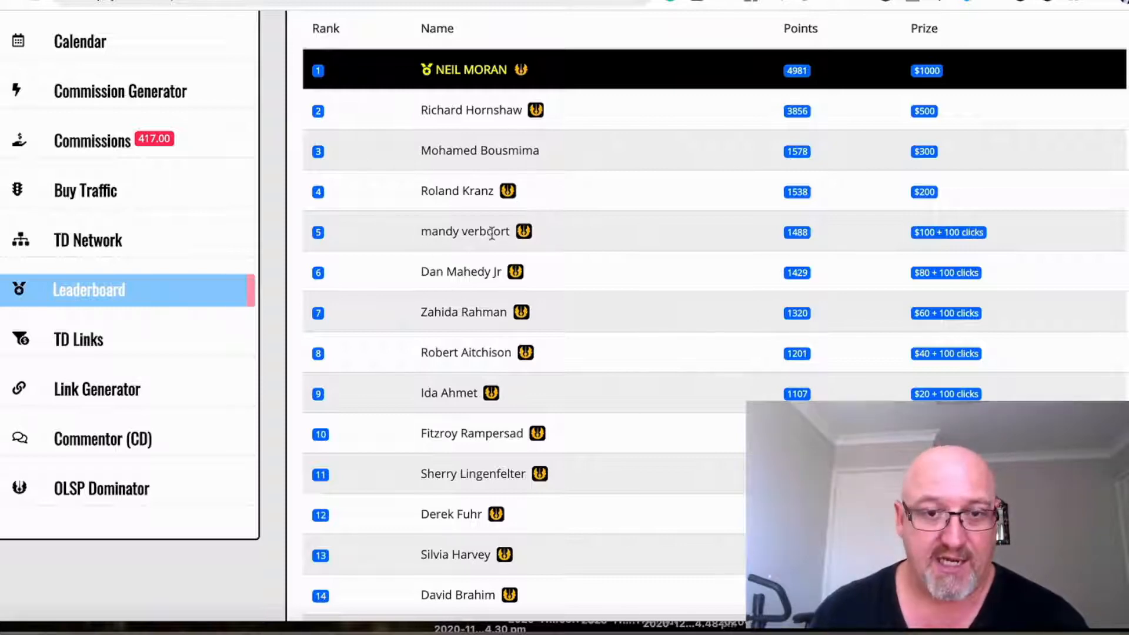
mouse_move(480, 254)
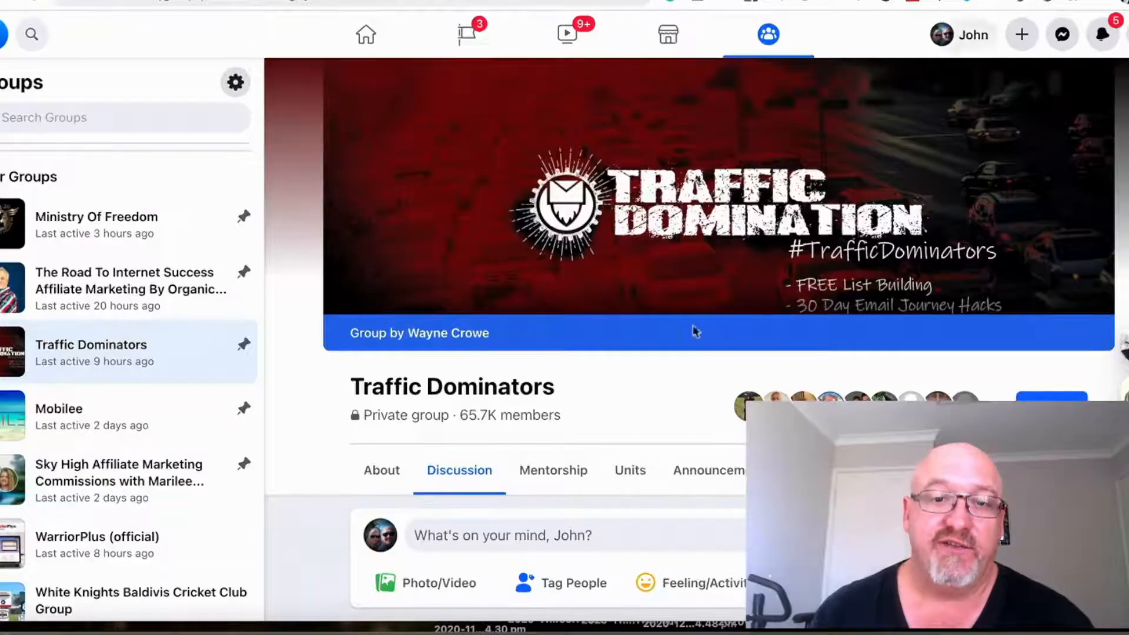
- Scroll through the Traffic Dominators Facebook group's member payment posts
scroll(down, 3)
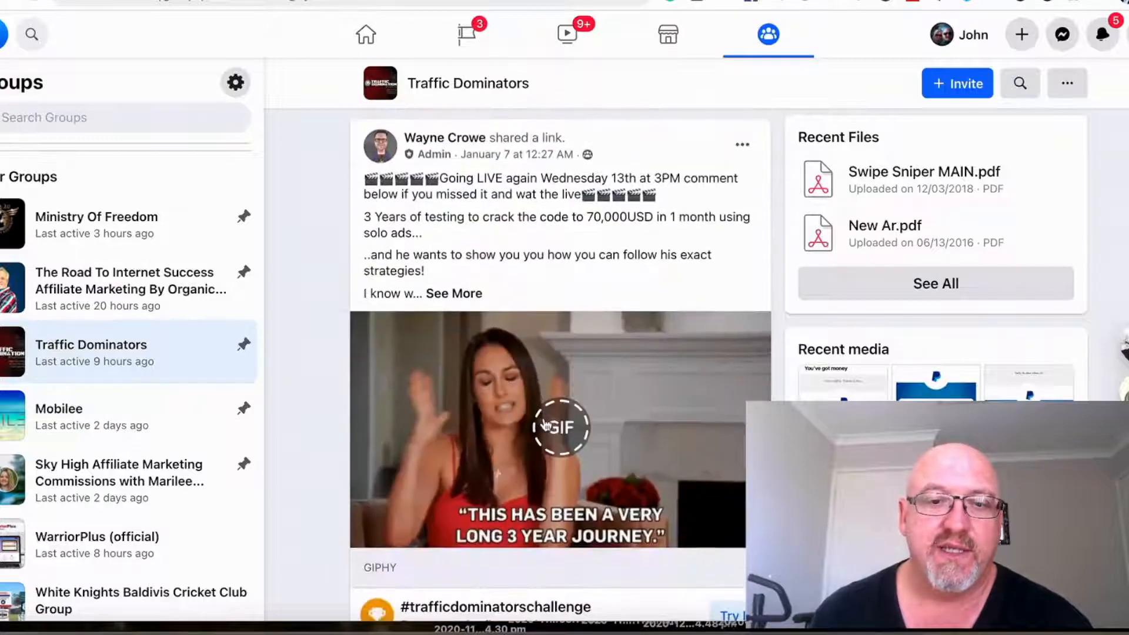
scroll(down, 3)
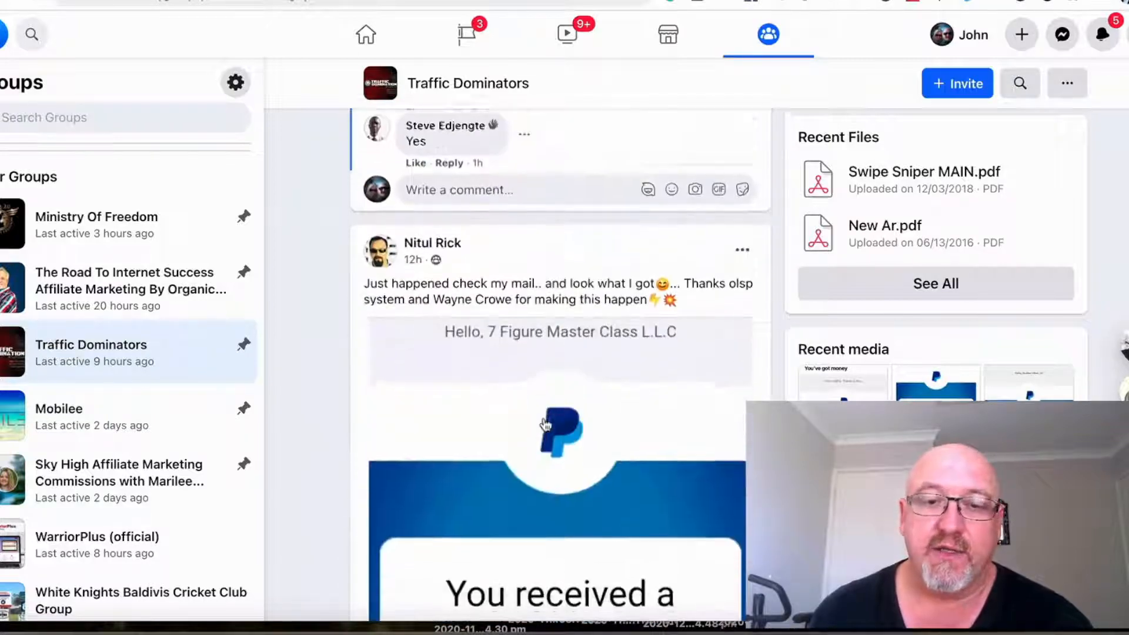
scroll(down, 3)
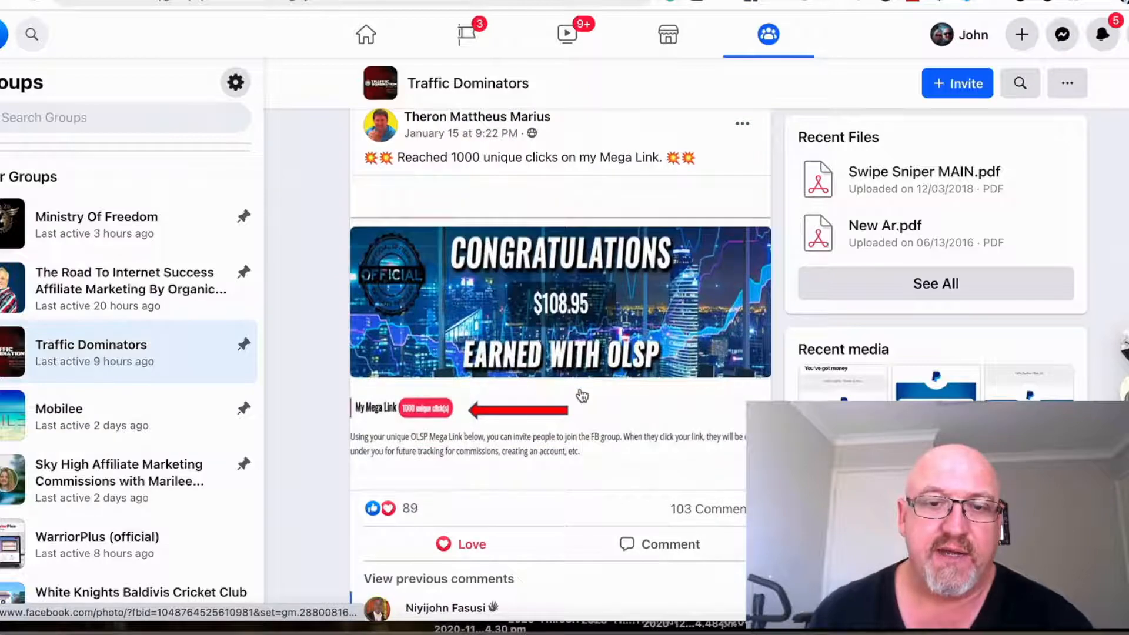
scroll(down, 3)
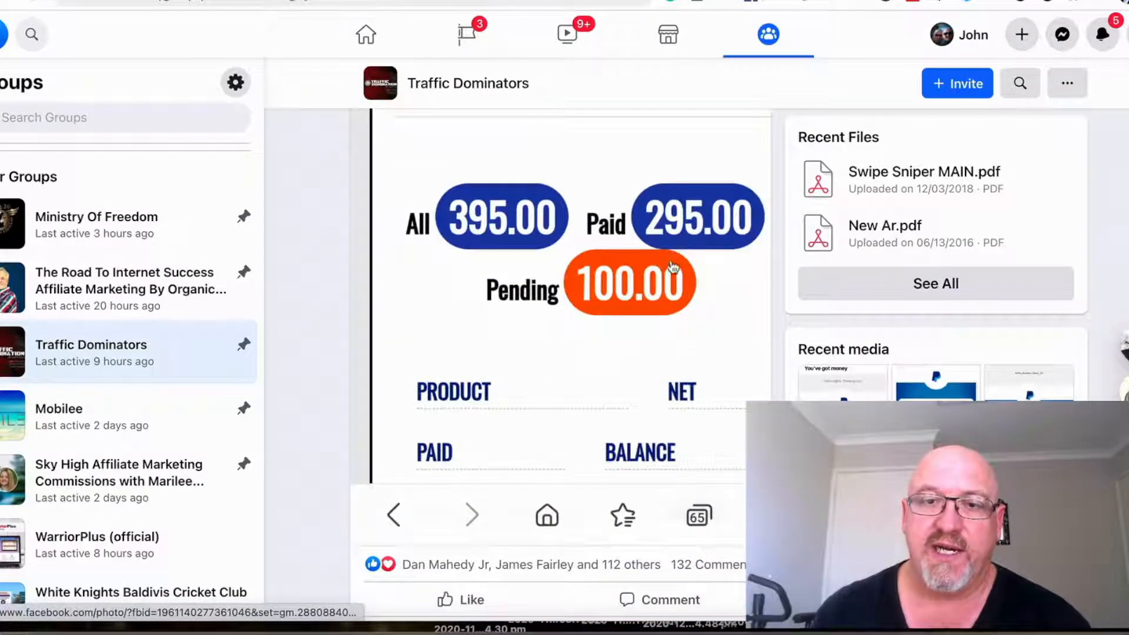
scroll(down, 3)
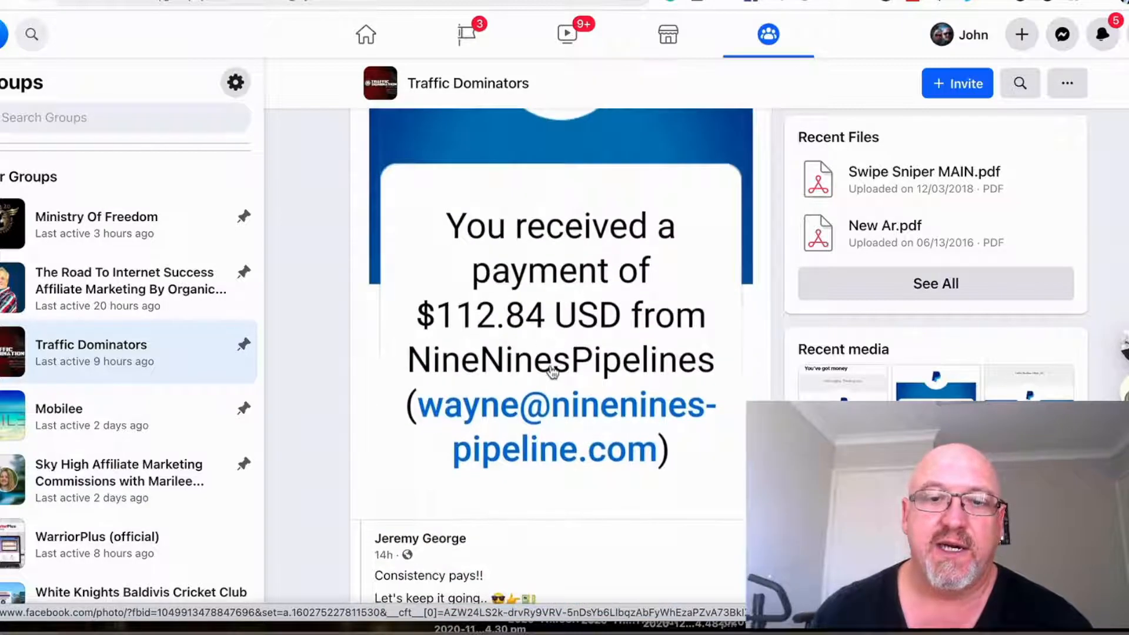
scroll(down, 3)
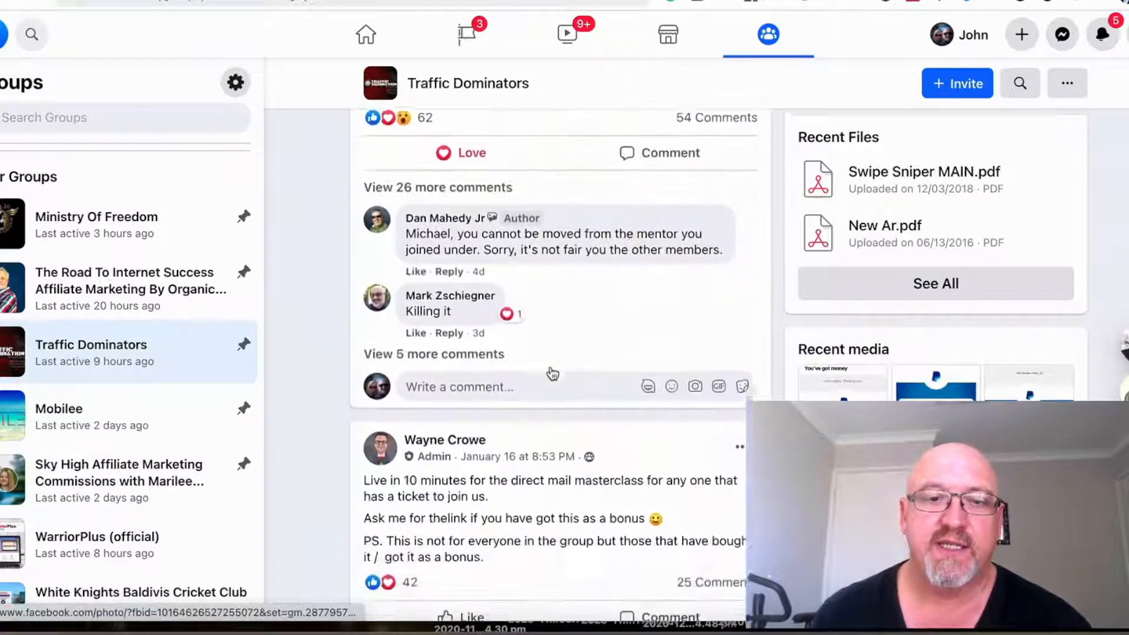
scroll(down, 3)
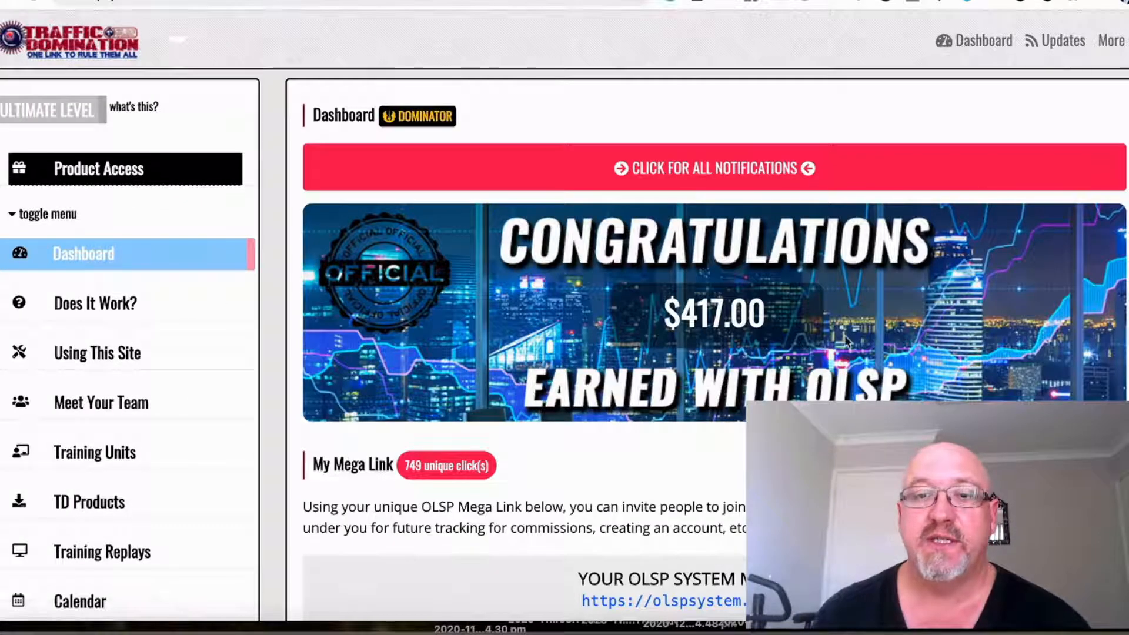
- Scroll the OLSP dashboard showing $417.00 earnings and the January 2021 points totals
scroll(down, 3)
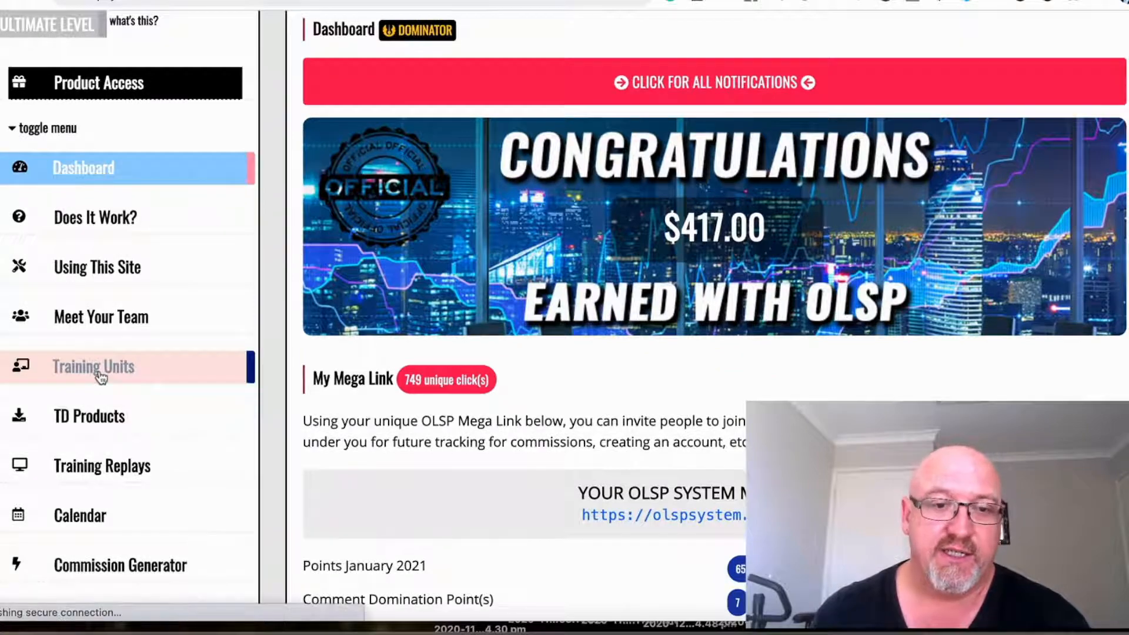
- Open the 100%-completed Training Units page, collapse Unit Two and expand Unit Three
click(93, 366)
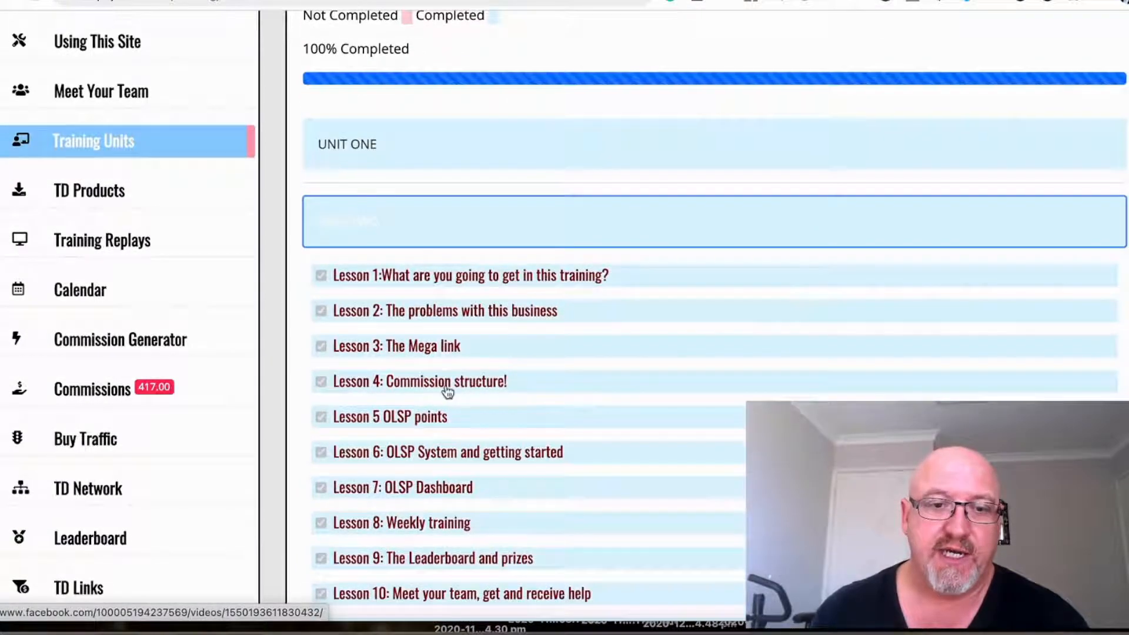
mouse_move(487, 403)
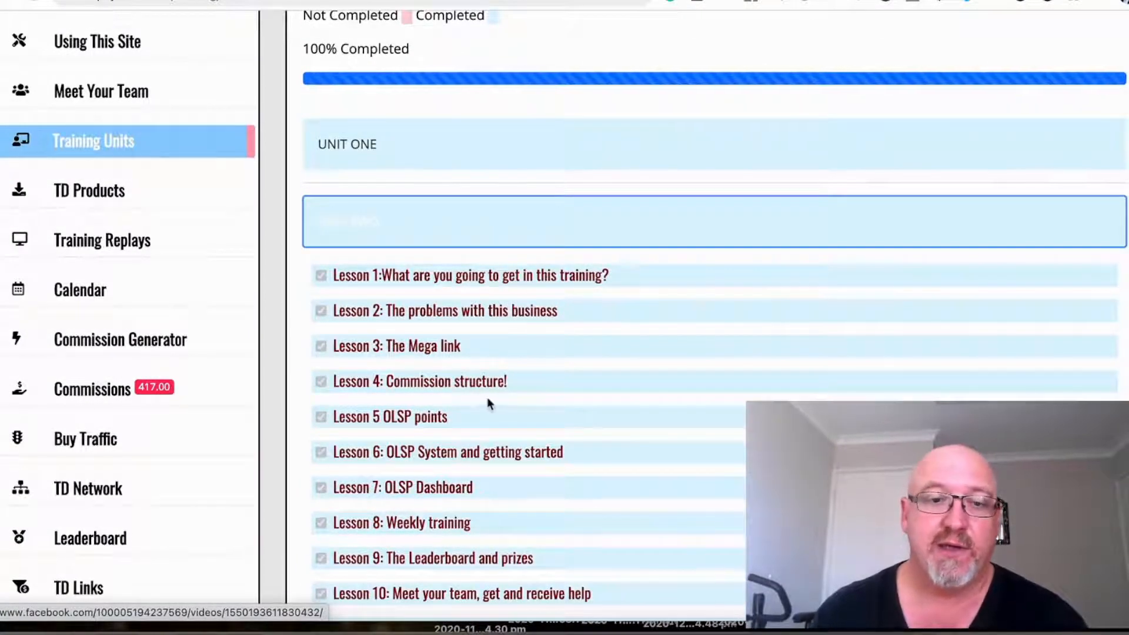
scroll(down, 3)
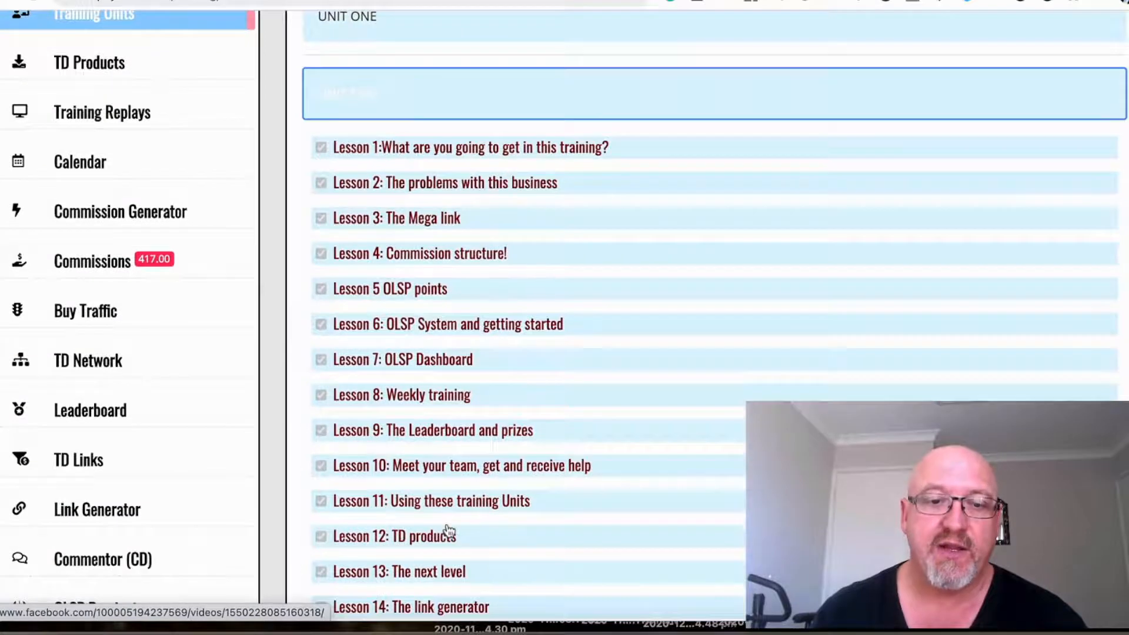
click(349, 92)
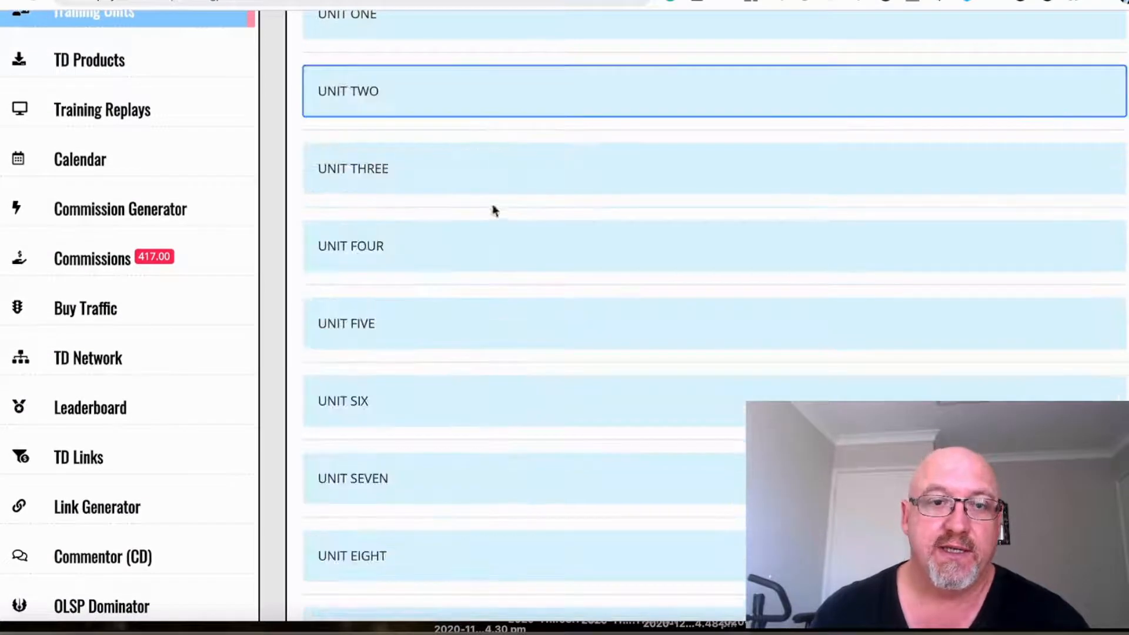
click(353, 168)
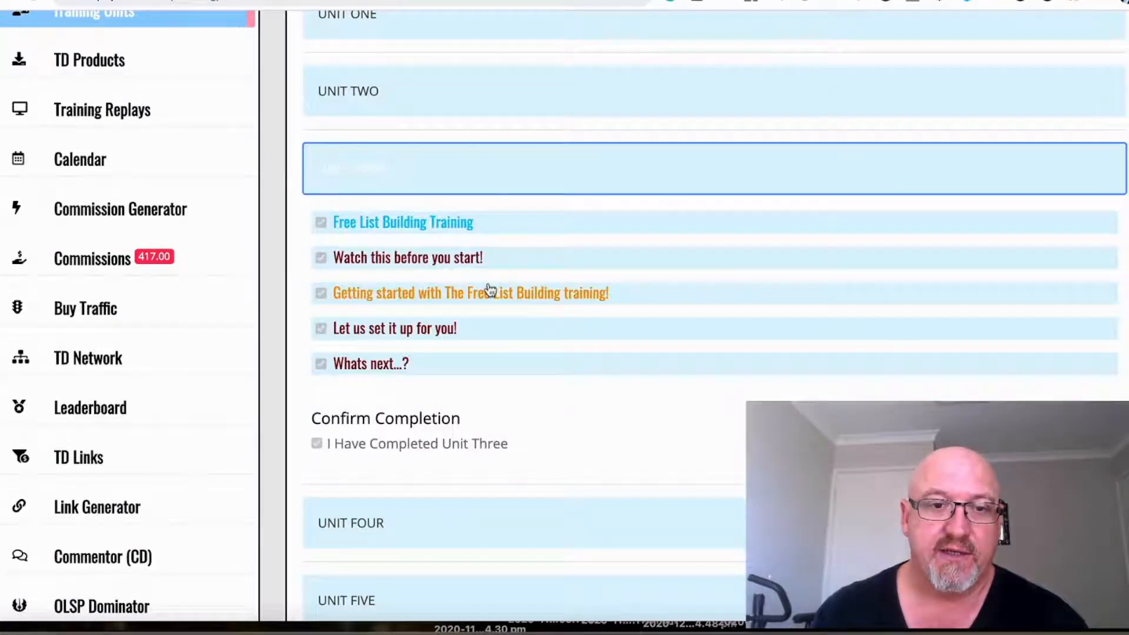
- Expand and collapse Units Four and Eight, then expand Unit Nine's episodes
click(432, 246)
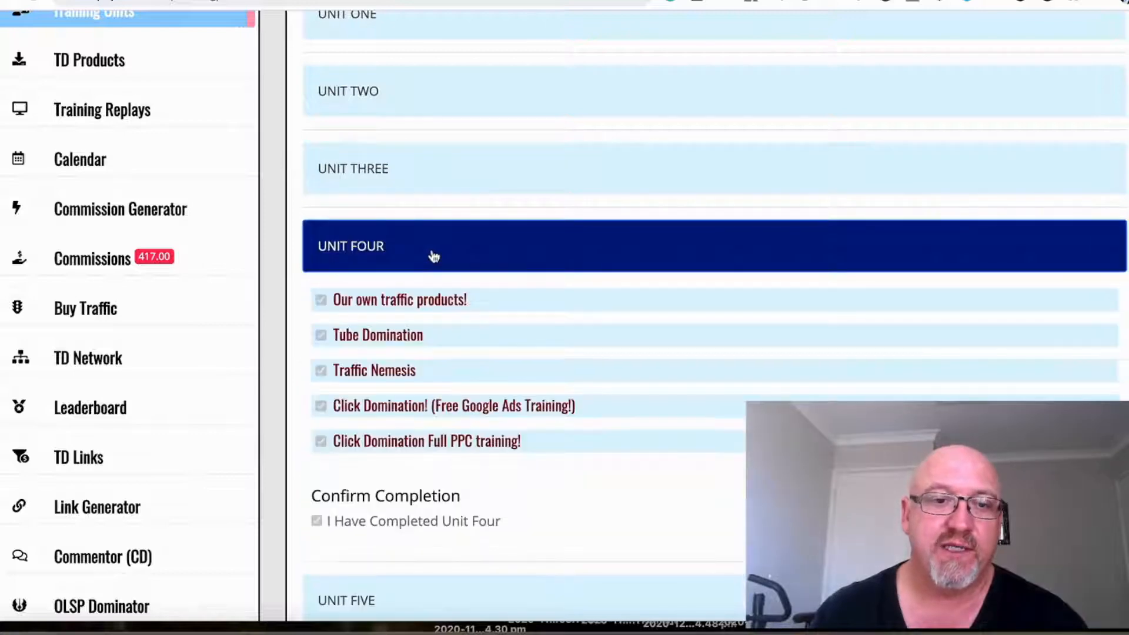
click(350, 246)
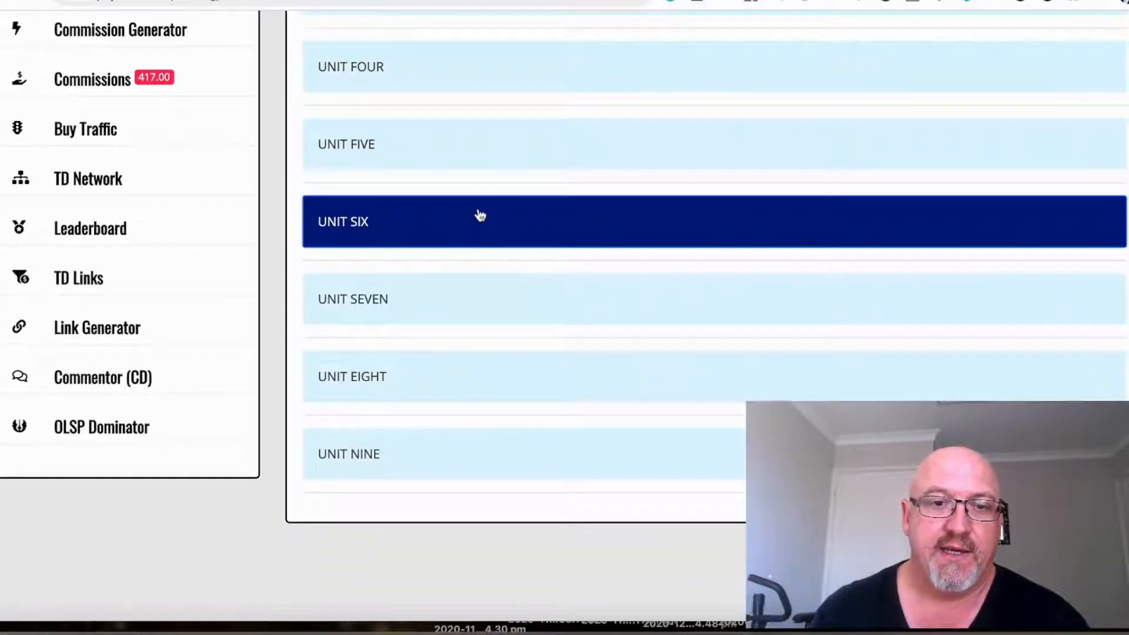
click(447, 299)
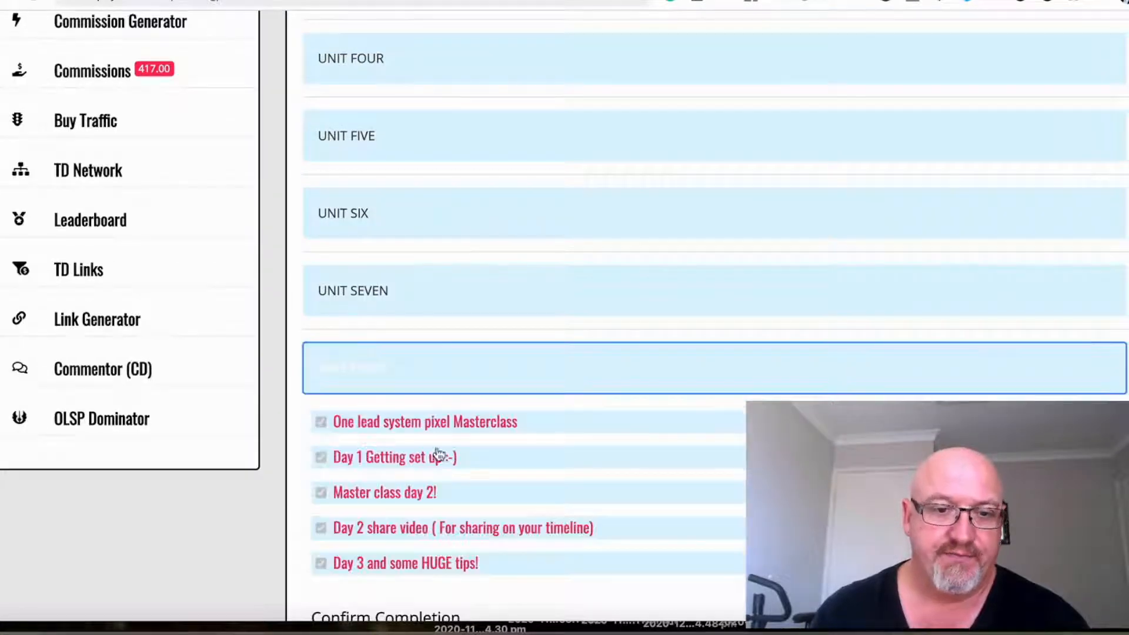
click(353, 367)
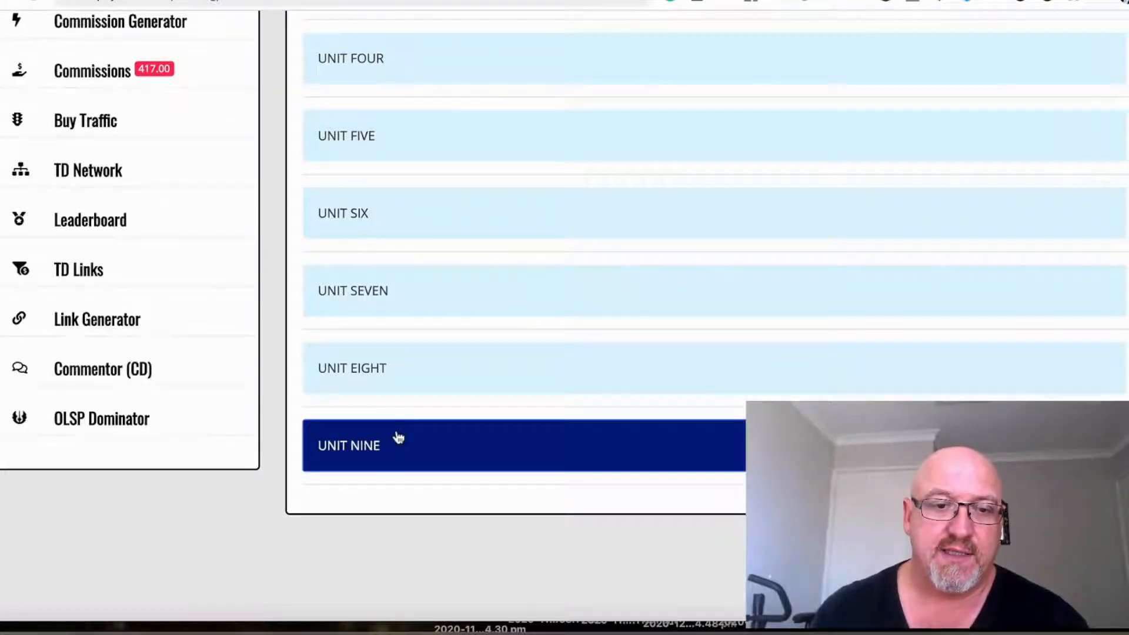
click(349, 445)
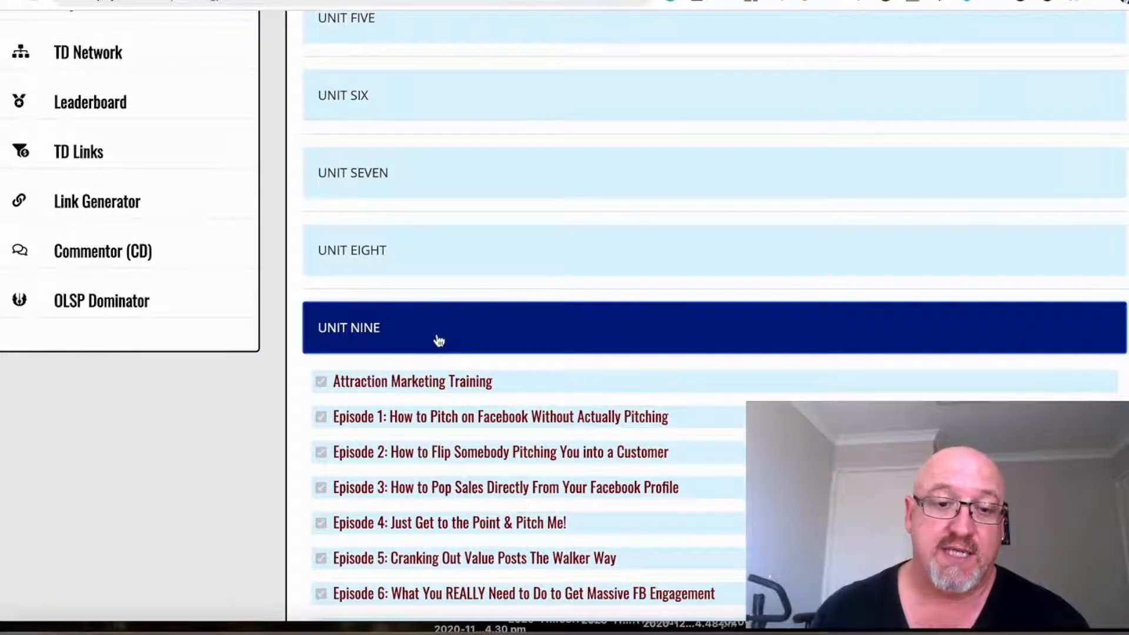
scroll(up, 3)
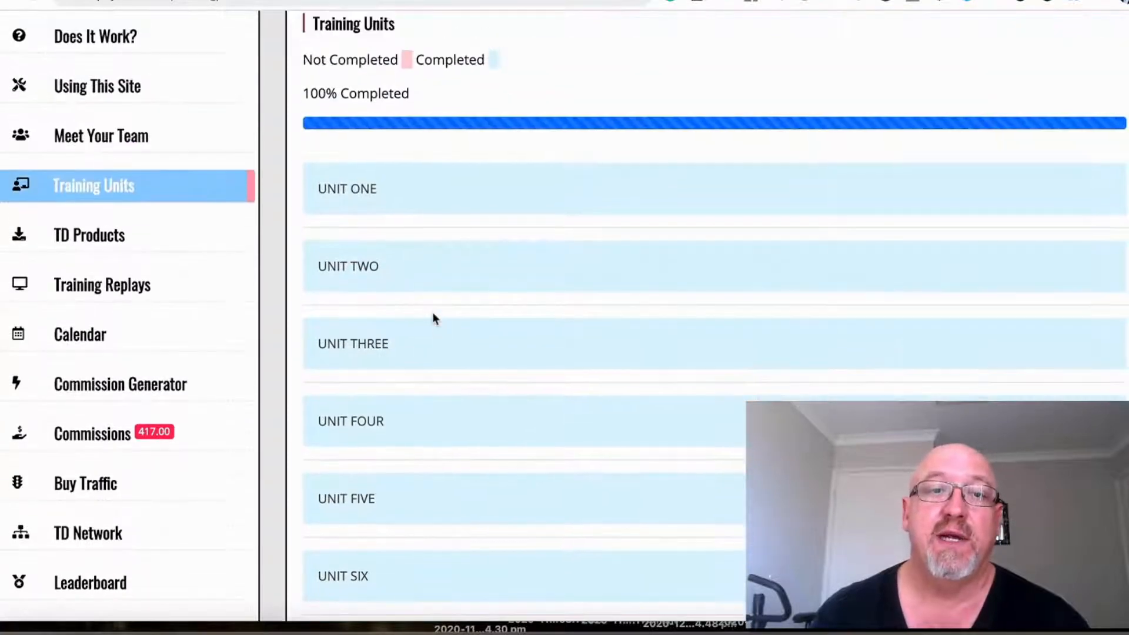
scroll(down, 3)
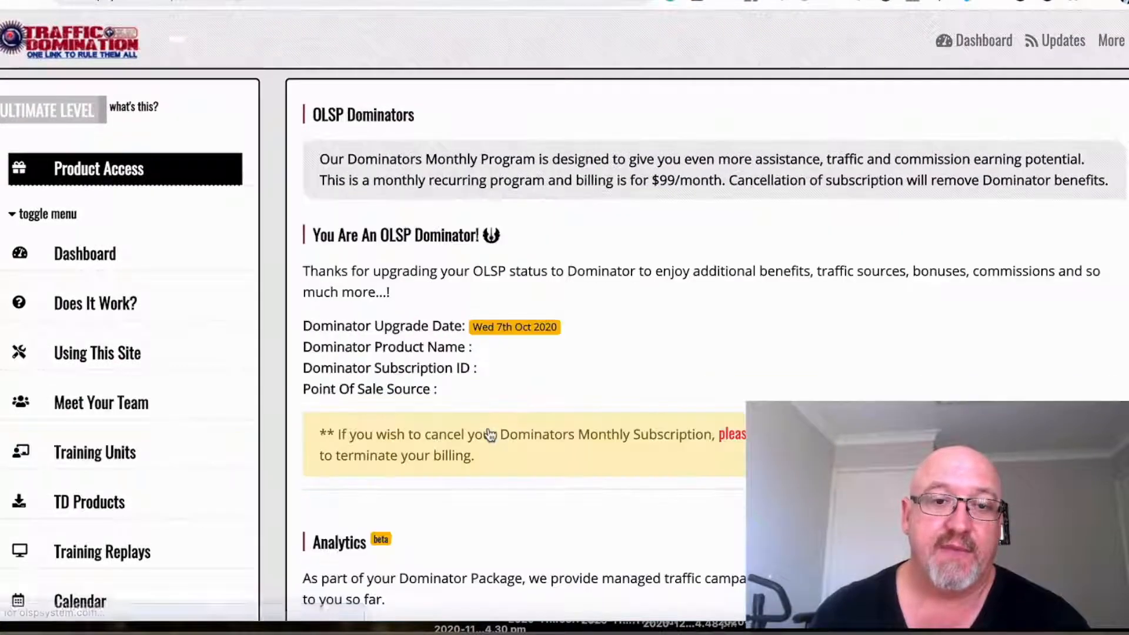
- Scroll the OLSP Dominators page to the Analytics section showing 337 Dominators traffic signups
scroll(down, 3)
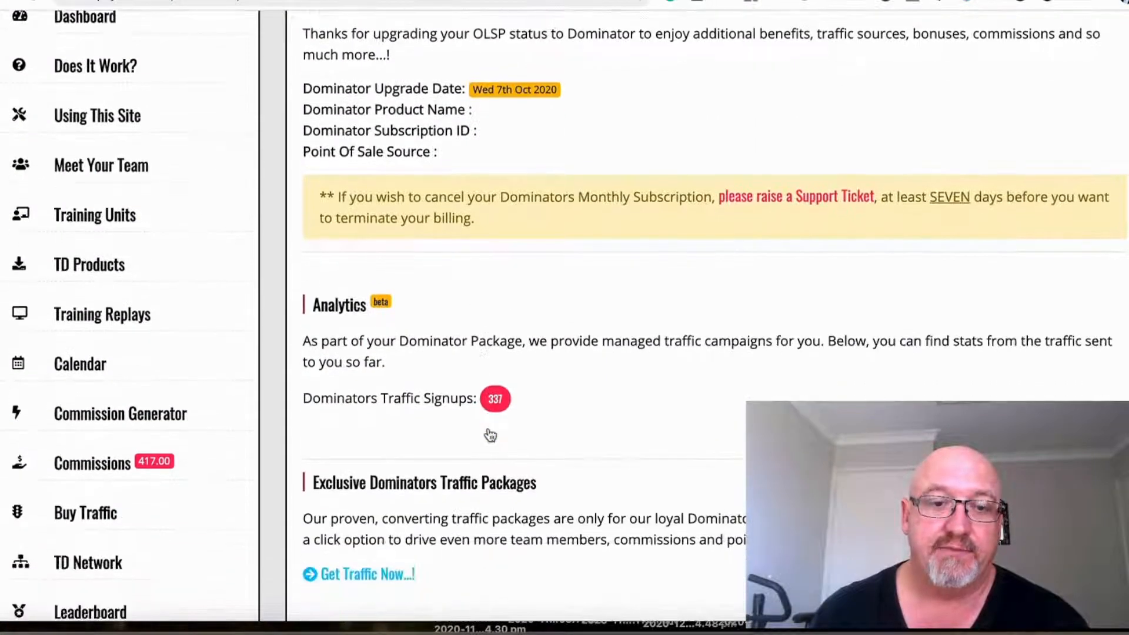
scroll(down, 3)
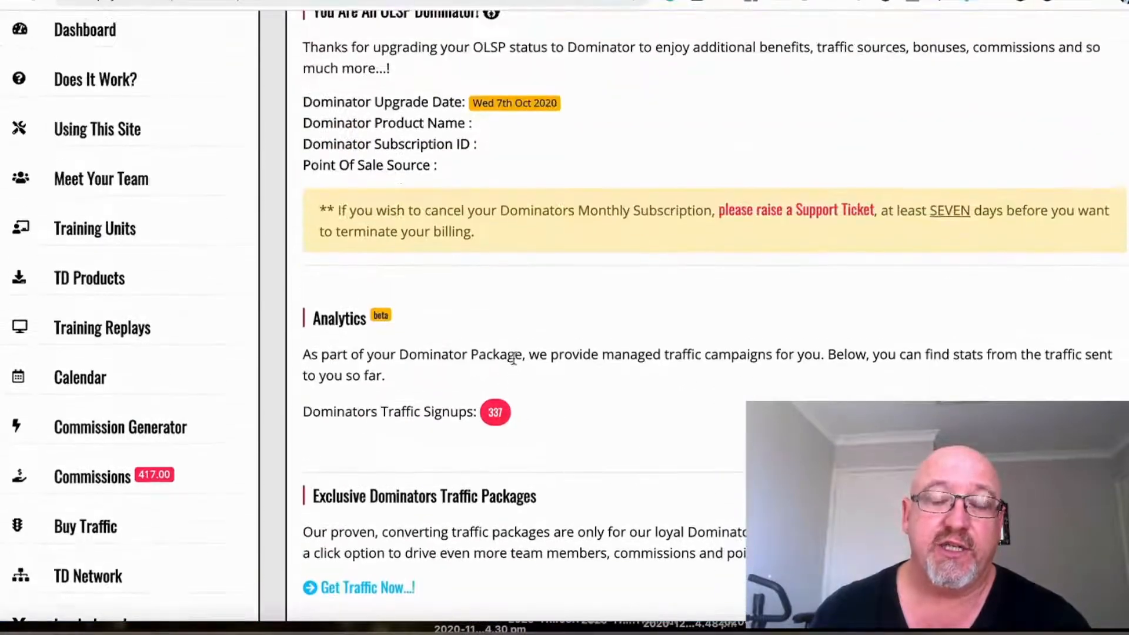
mouse_move(120, 426)
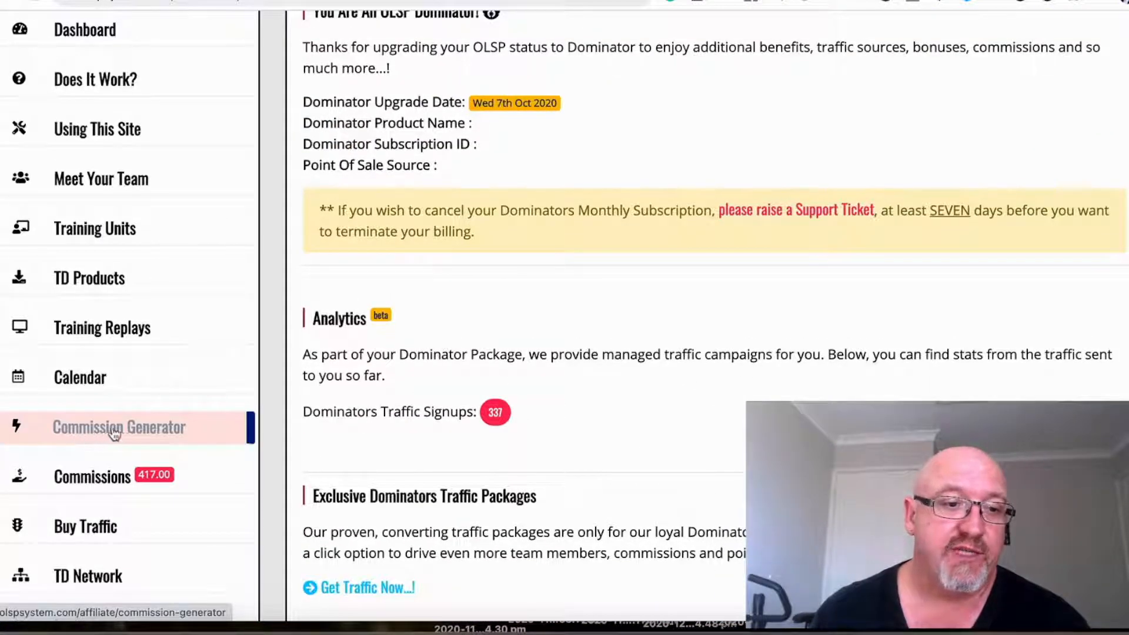
click(119, 427)
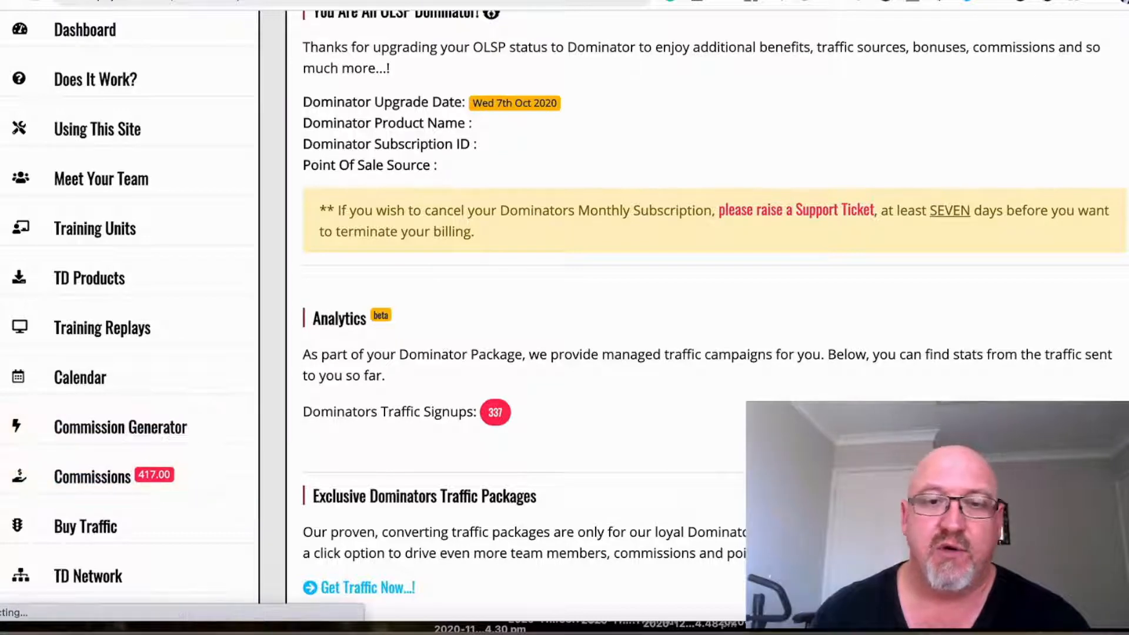
- Open Commissions ($417.00 total, $406.00 paid, $11.00 pending) and scroll to the statement table
click(92, 476)
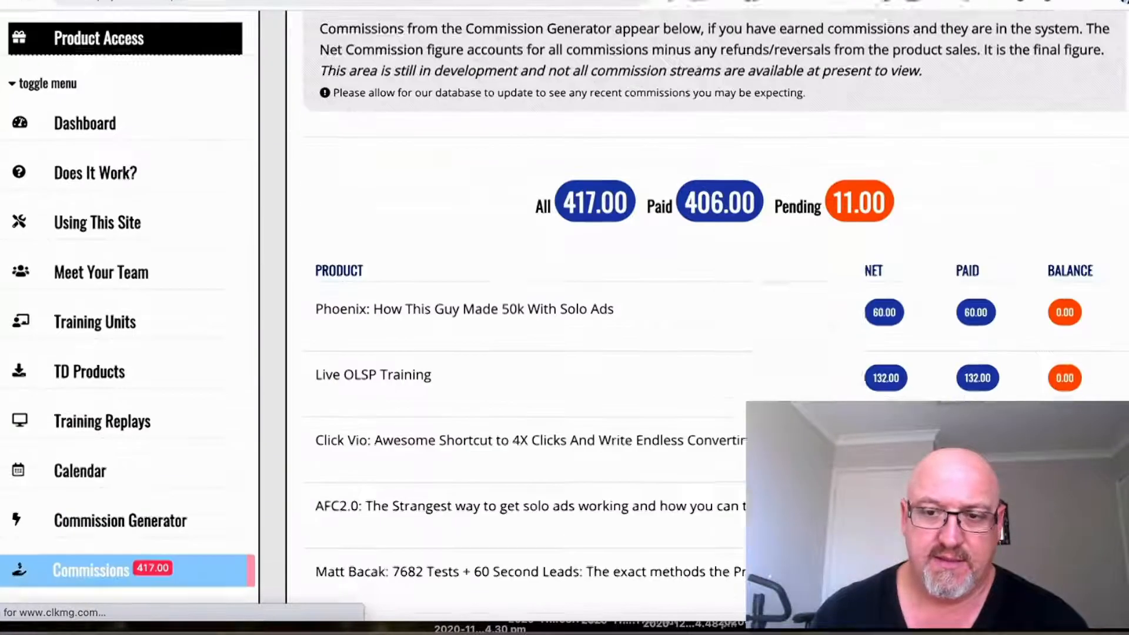
scroll(down, 3)
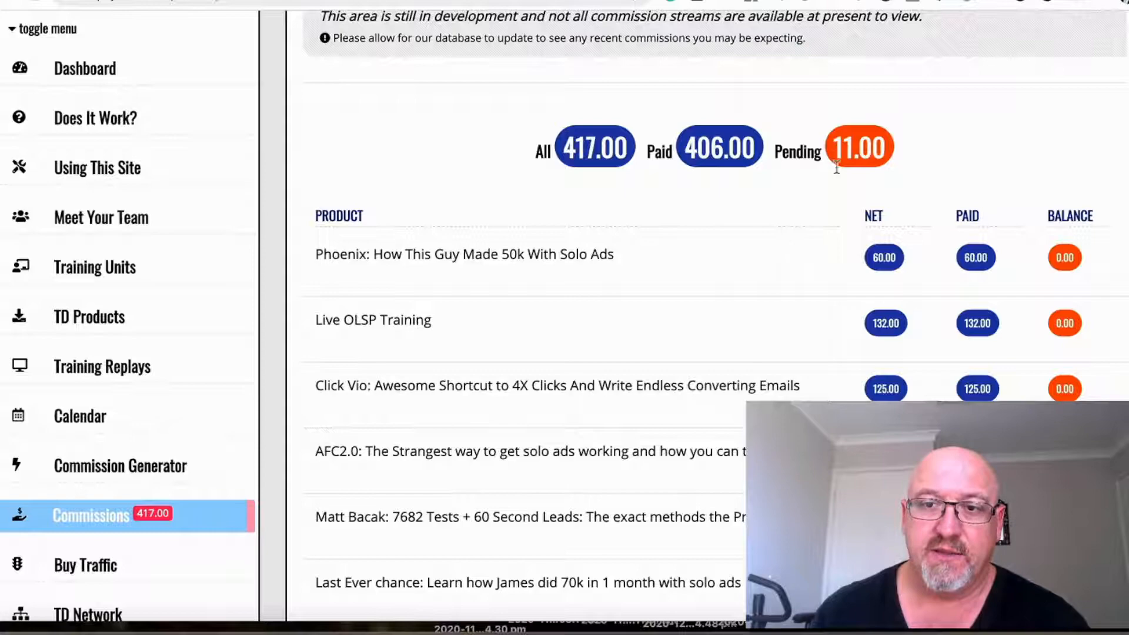
scroll(down, 3)
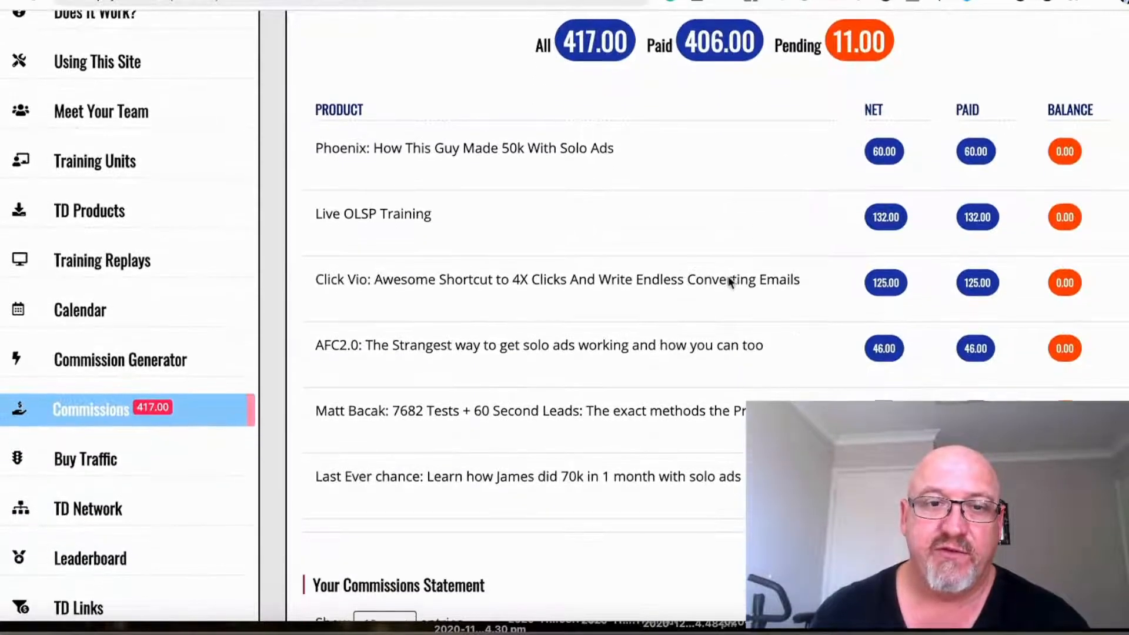
scroll(down, 3)
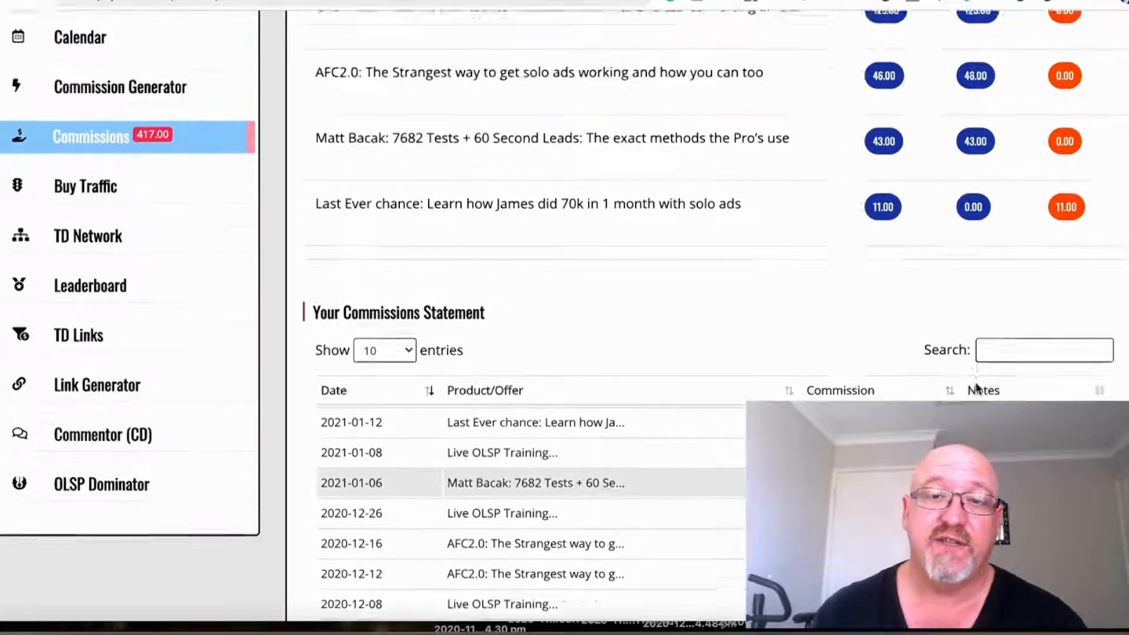
scroll(down, 3)
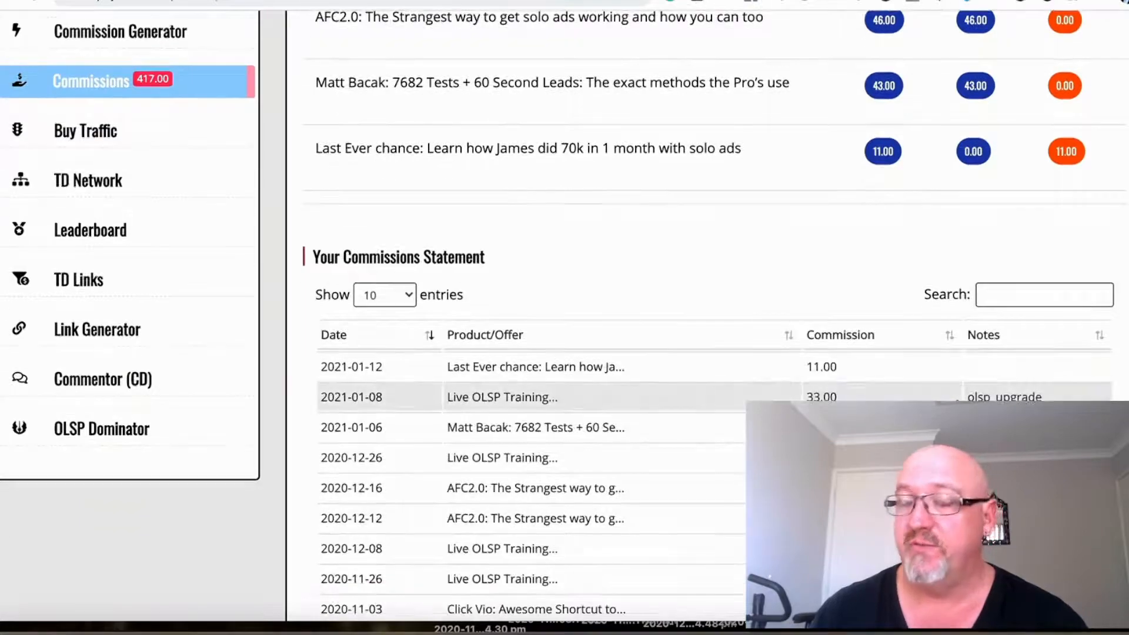